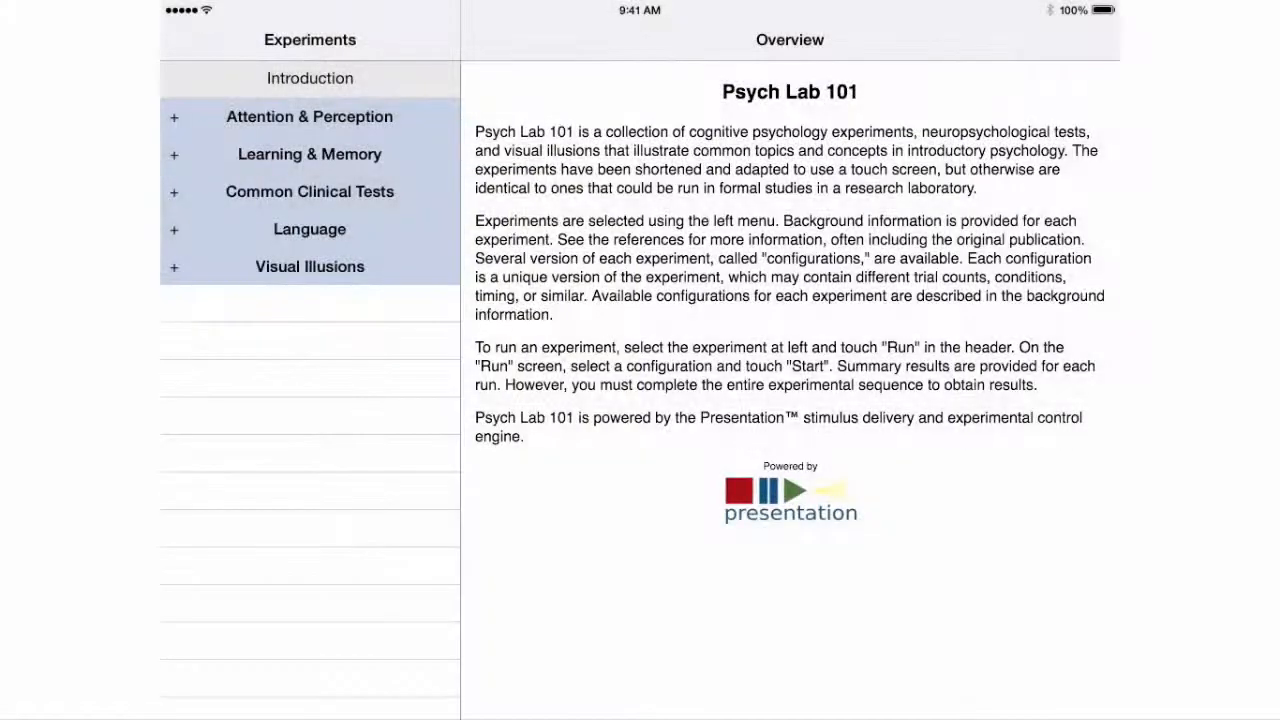
# Expand the Attention & Perception and Learning & Memory categories and scroll the experiment list
pyautogui.click(309, 116)
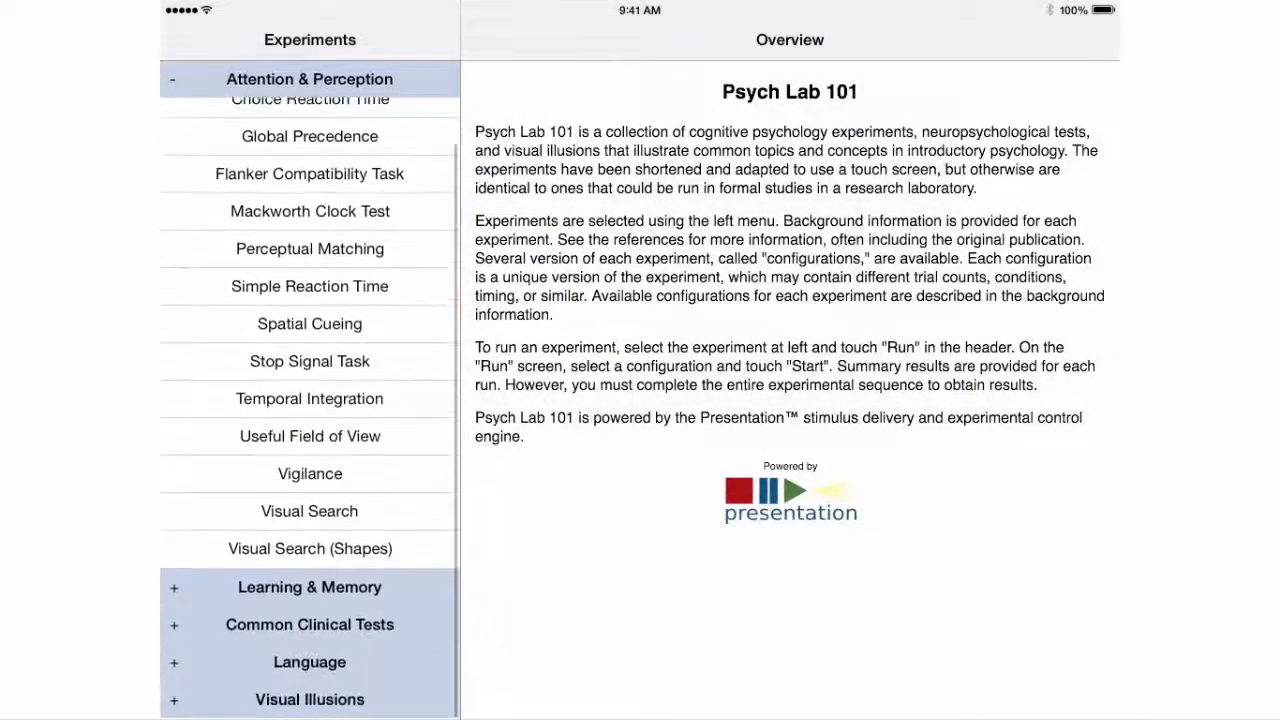
pyautogui.click(309, 587)
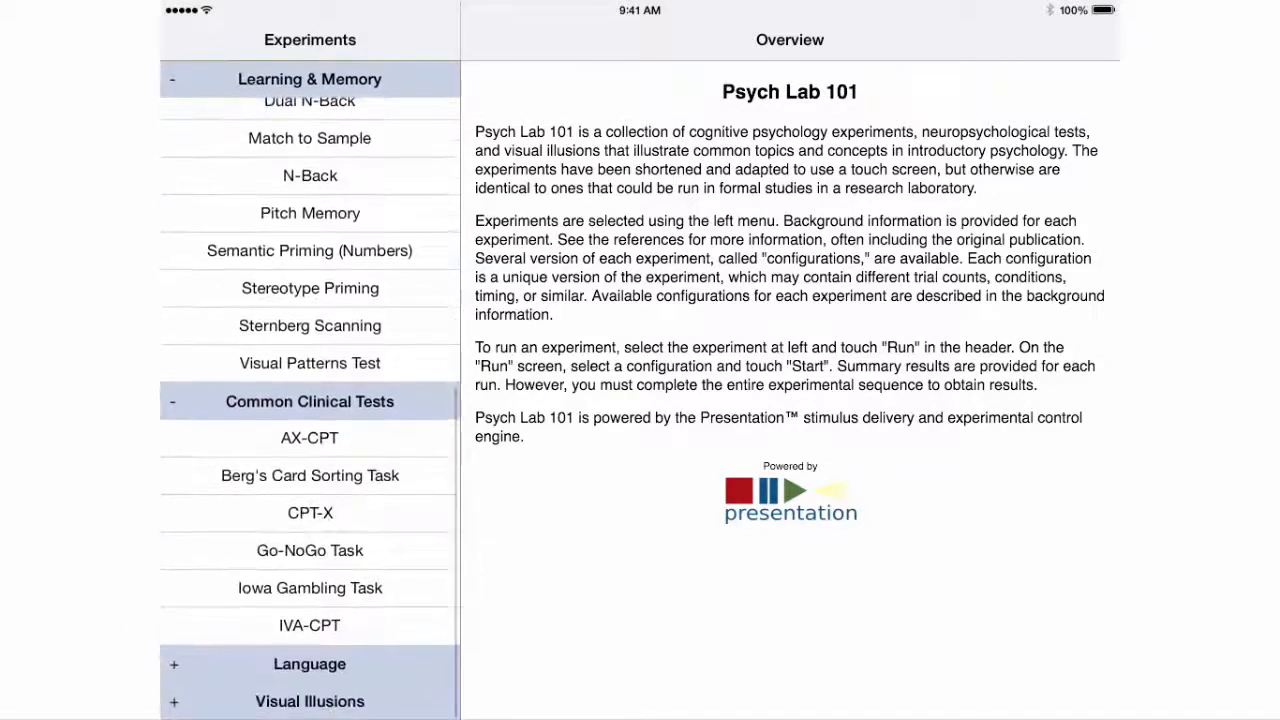
pyautogui.scroll(-3)
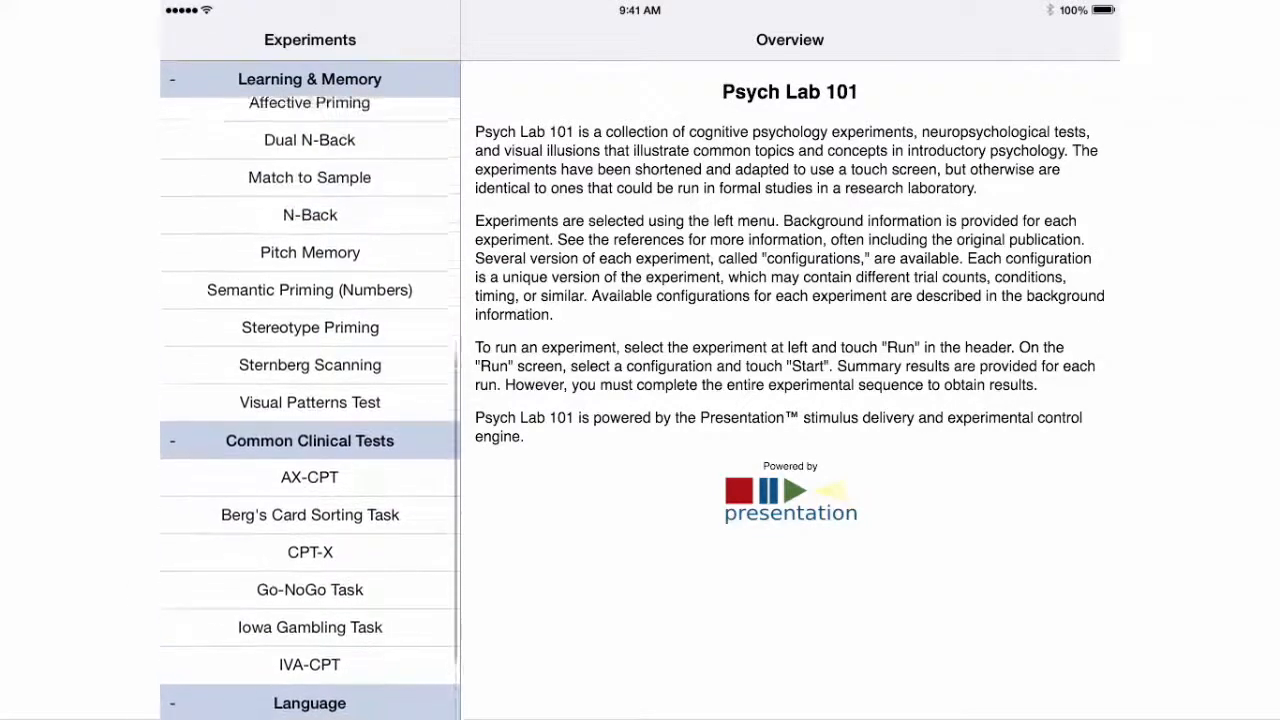
pyautogui.scroll(-3)
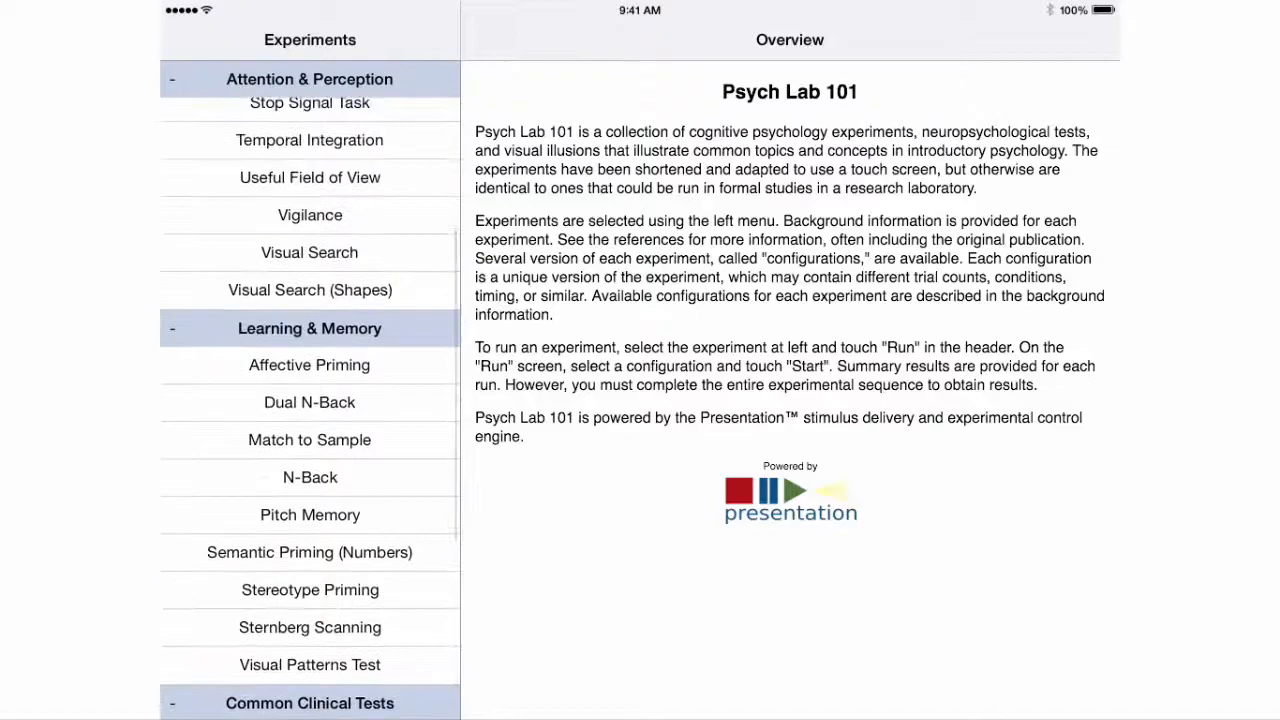
# View the Visual Search (Shapes) background page, then go to the Presentation website
pyautogui.click(309, 290)
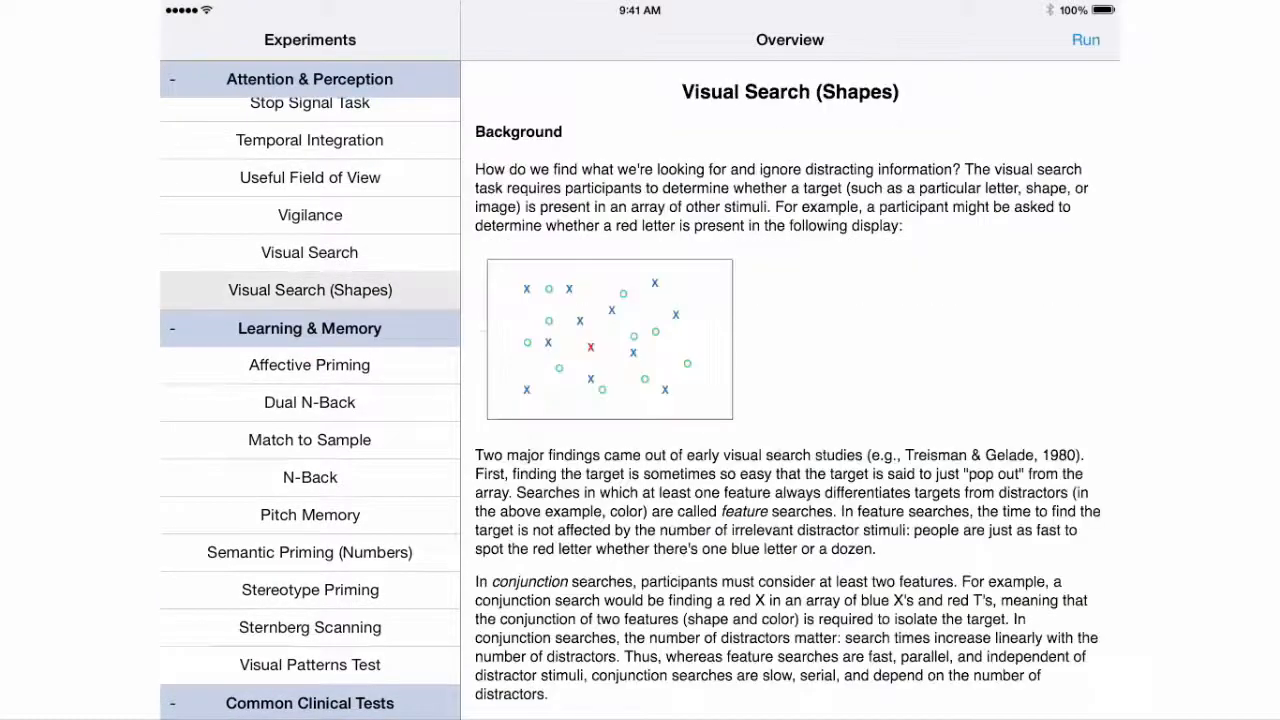
pyautogui.click(1086, 39)
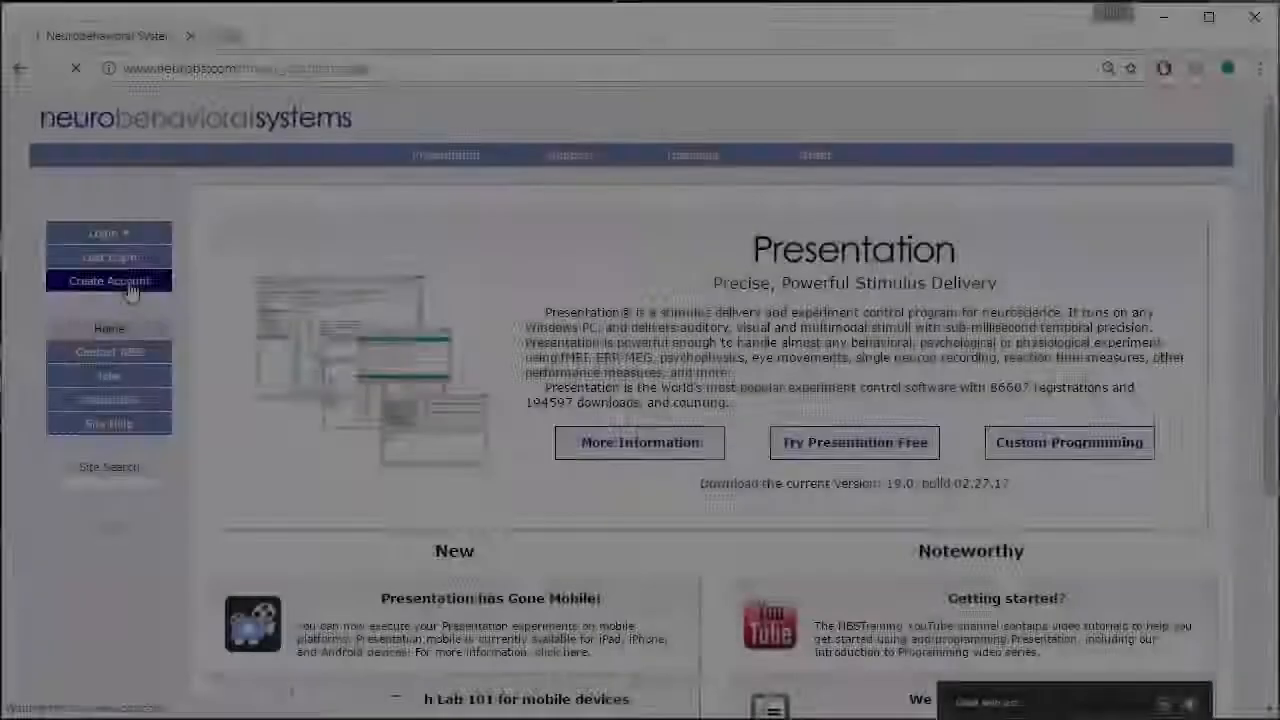
# Sign in on the Neurobehavioral Systems site and start a new class in Class Manager
pyautogui.click(109, 279)
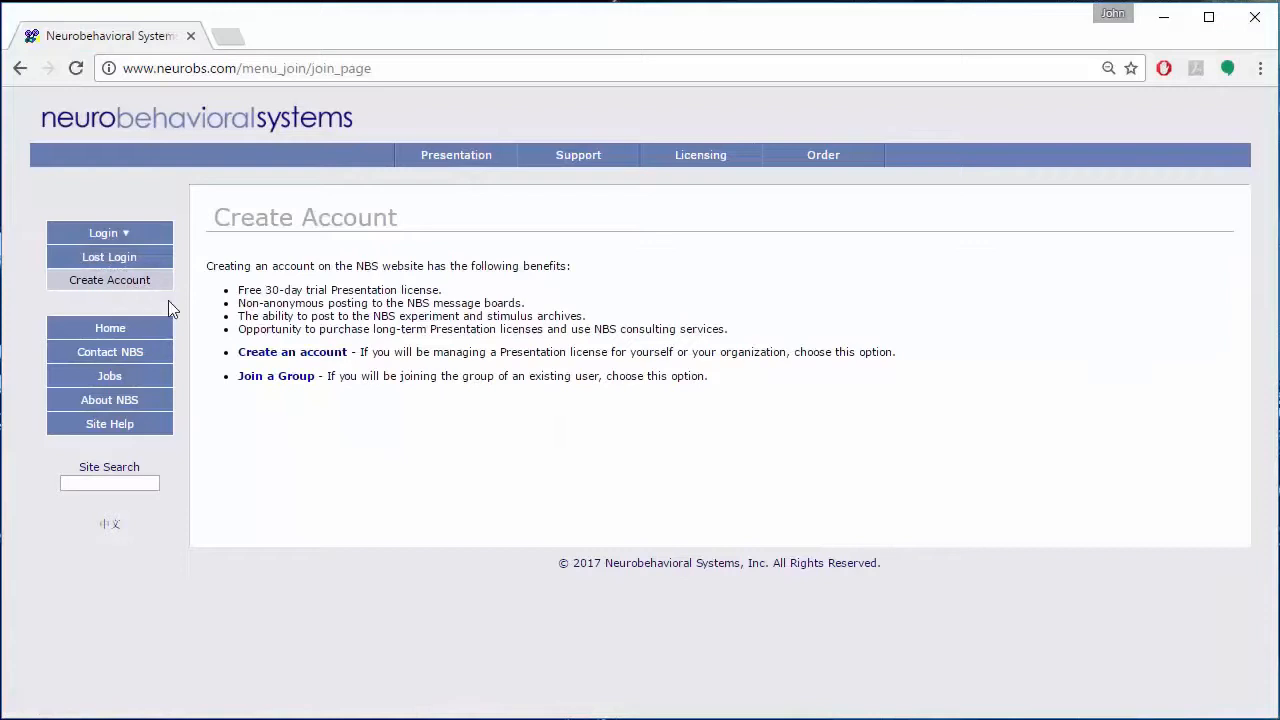
pyautogui.moveTo(210, 355)
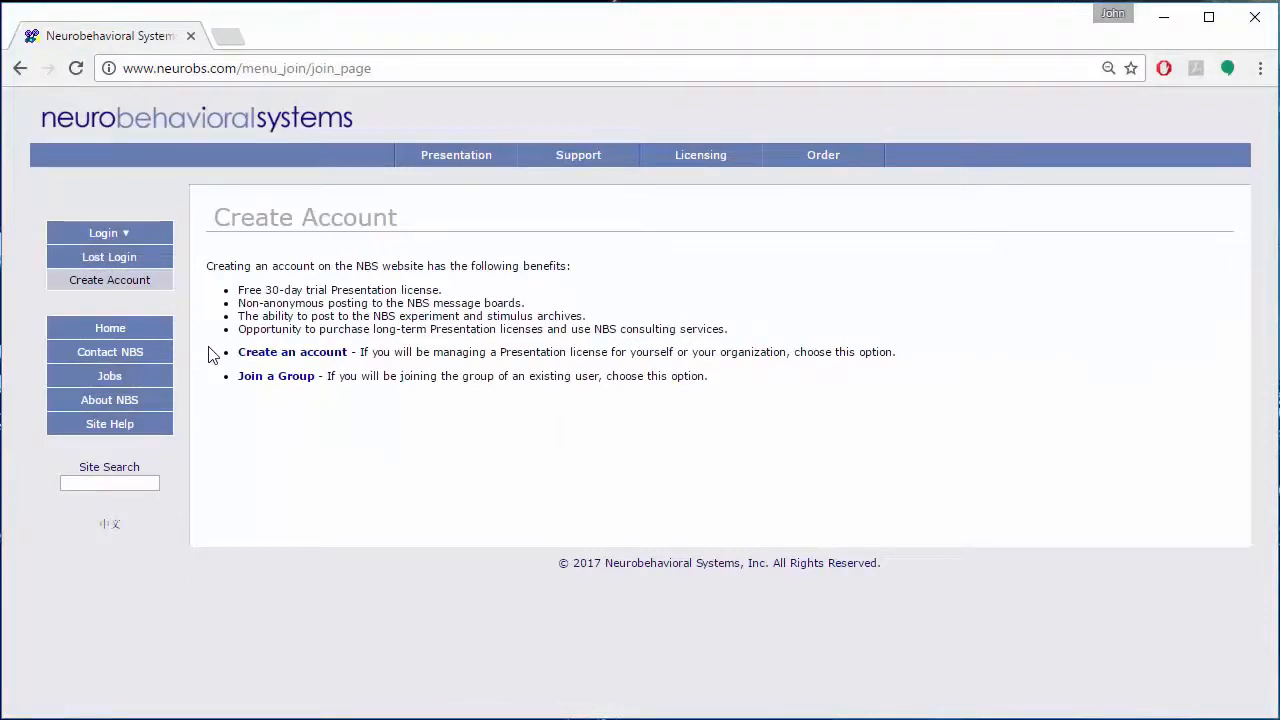
pyautogui.click(292, 351)
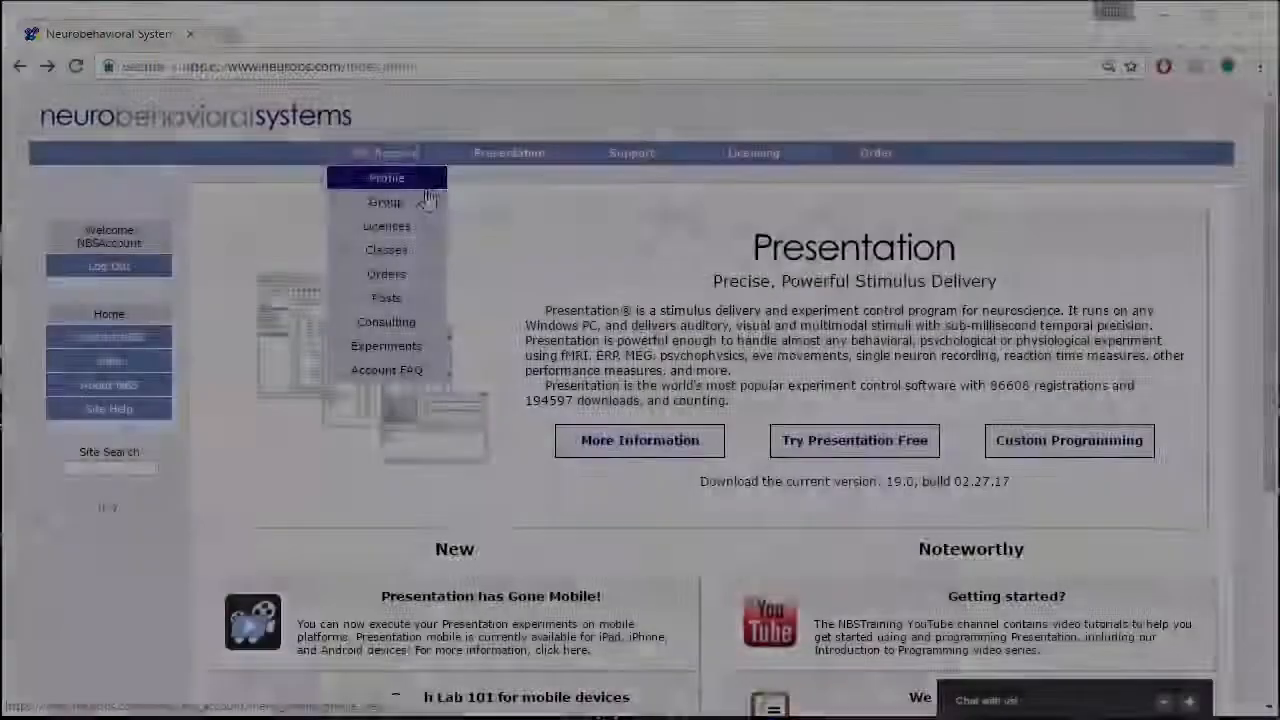
pyautogui.click(386, 249)
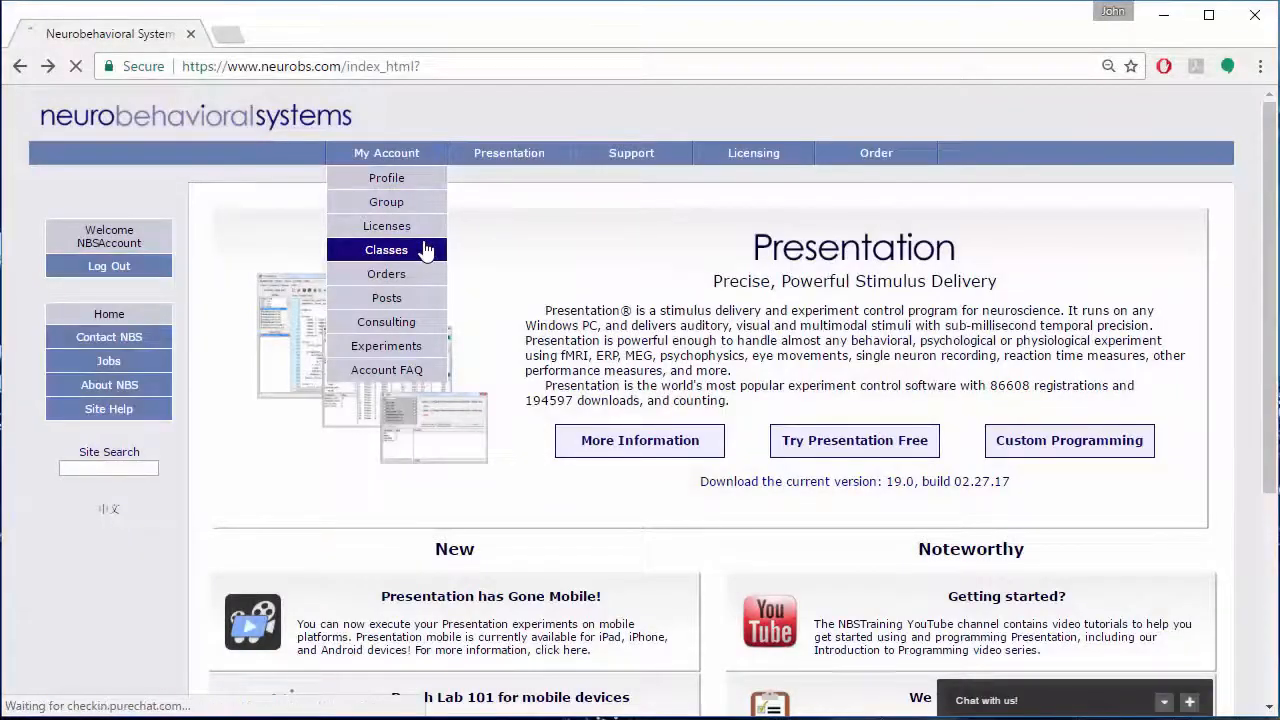
pyautogui.click(386, 249)
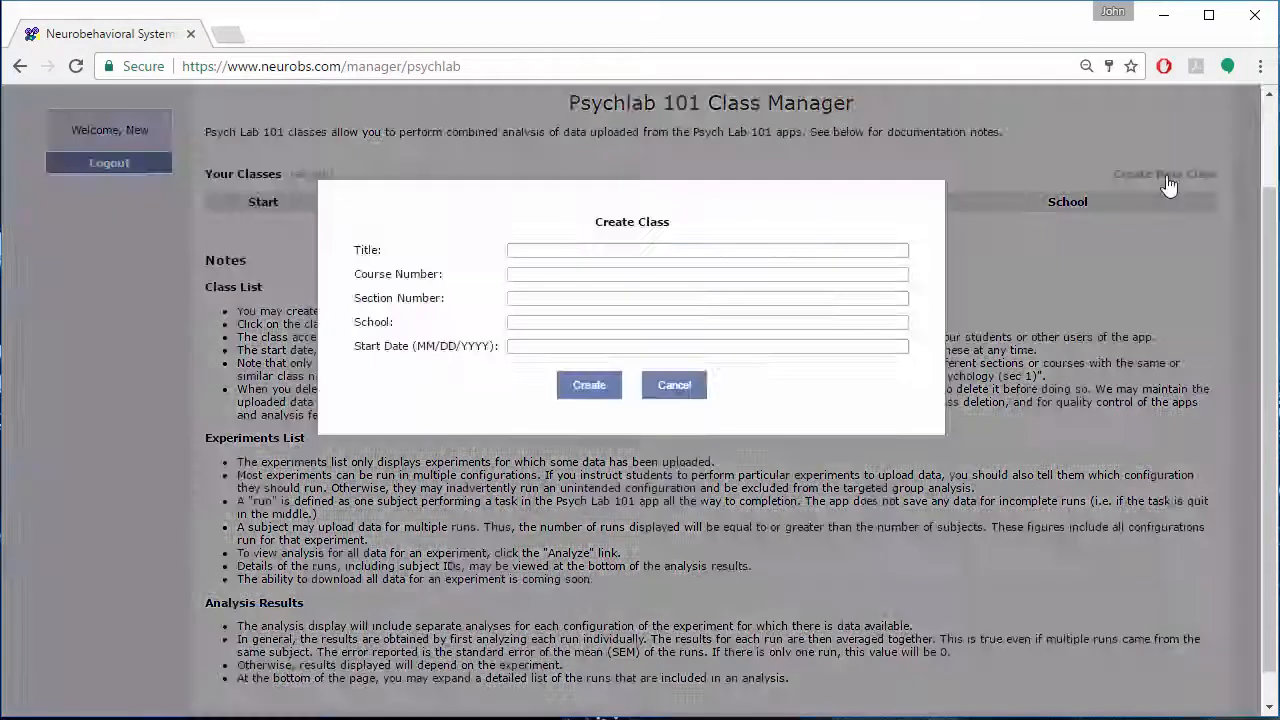
# Create class 'My Class 1' for NBS Tutorial Academy, course 101, section 1
pyautogui.write('My Class 1')
pyautogui.write('03/07')
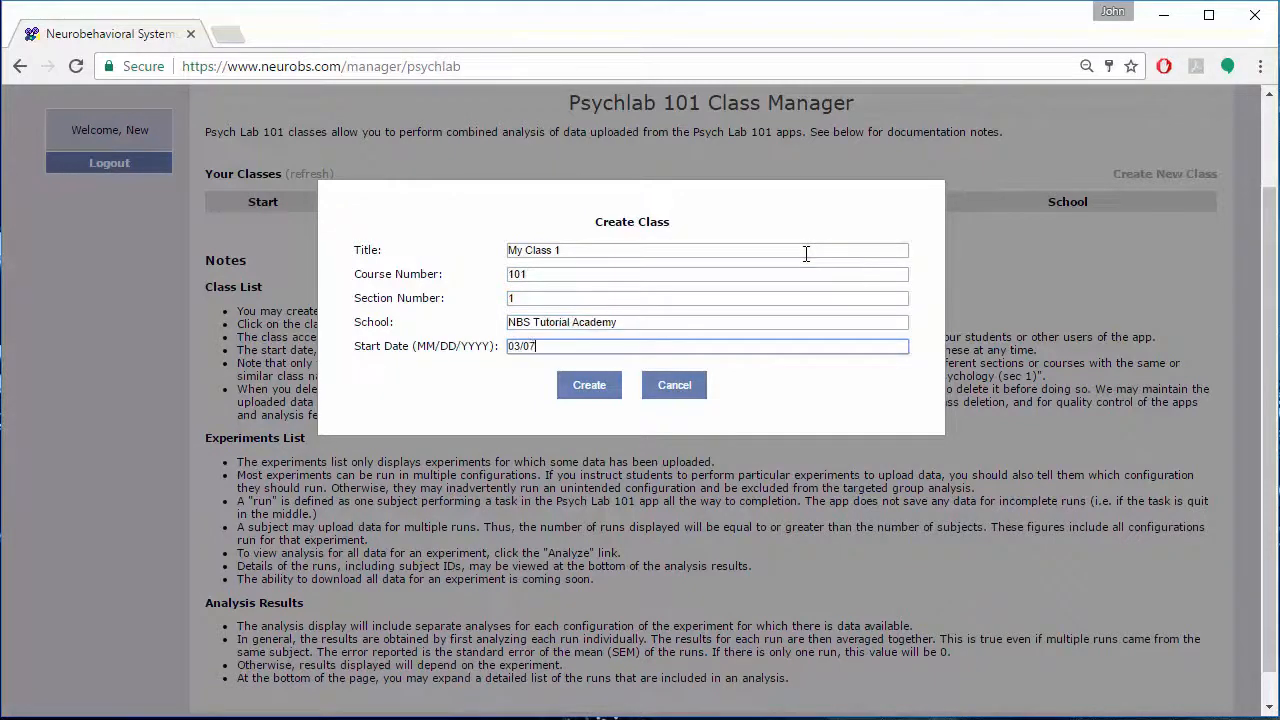
pyautogui.click(589, 384)
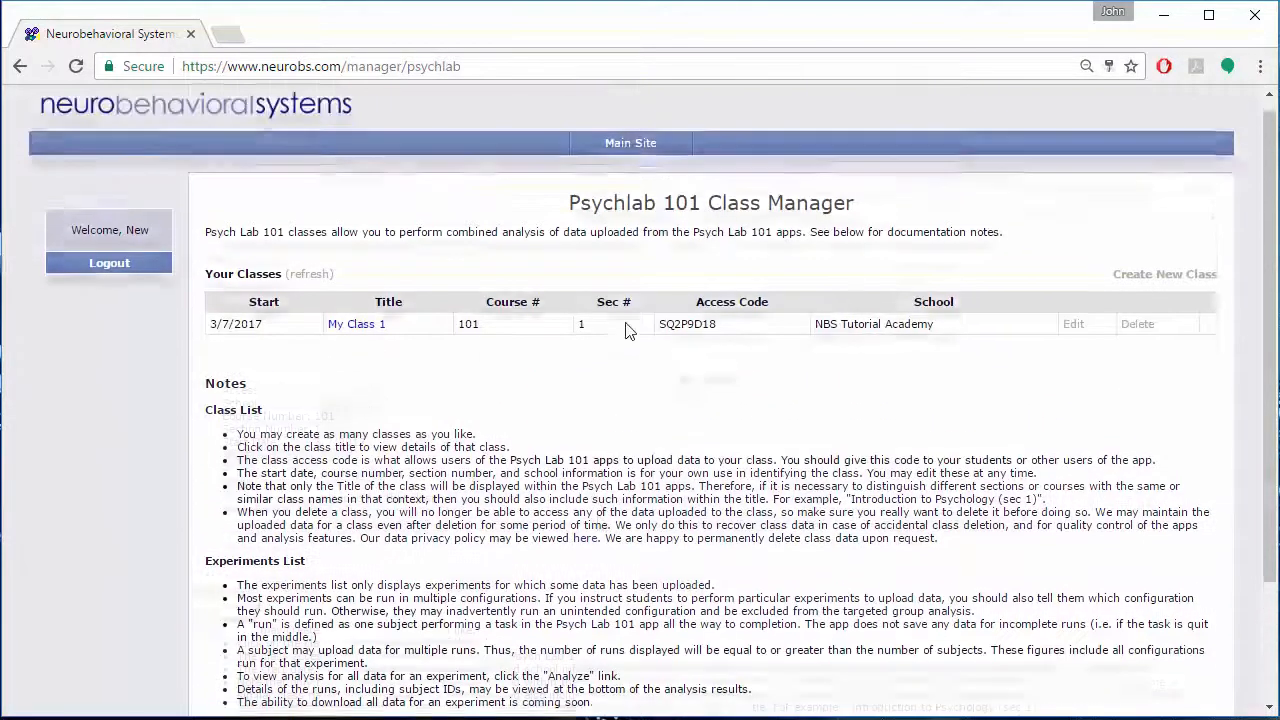
# Expand My Class 1's details and refresh to list Choice Reaction Time and Visual Search runs
pyautogui.click(356, 323)
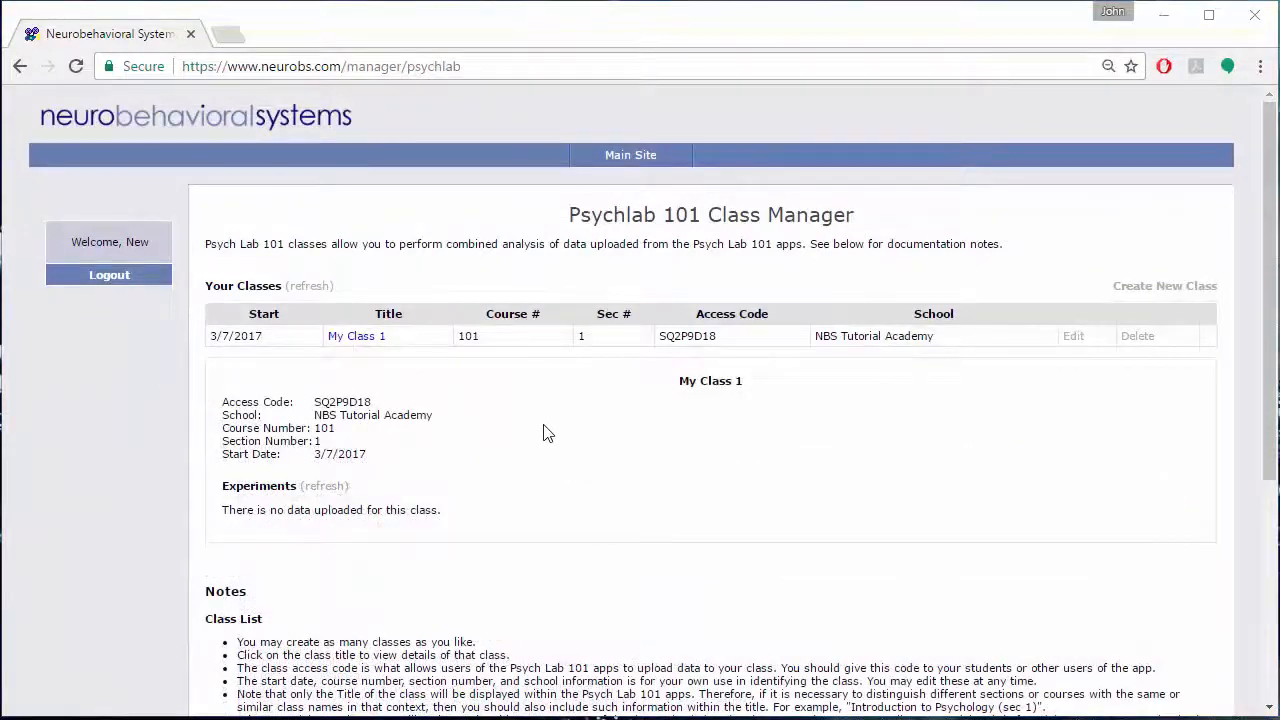
pyautogui.moveTo(290, 363)
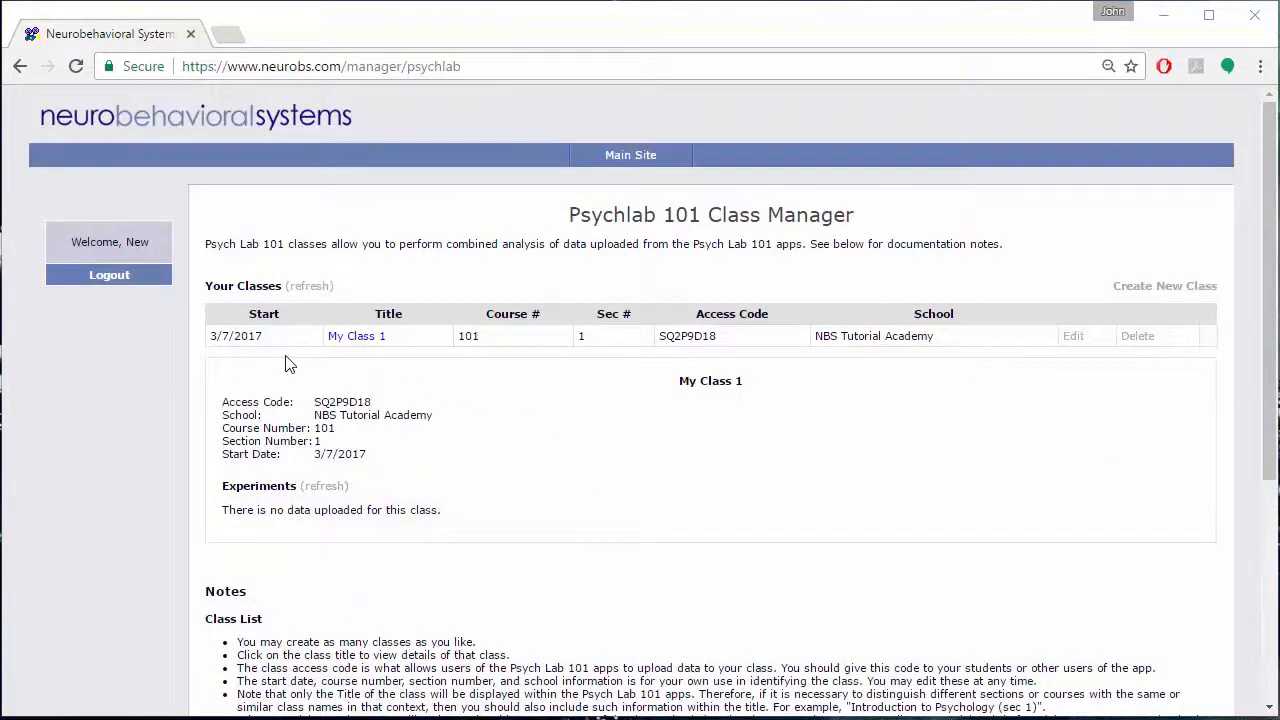
pyautogui.click(324, 486)
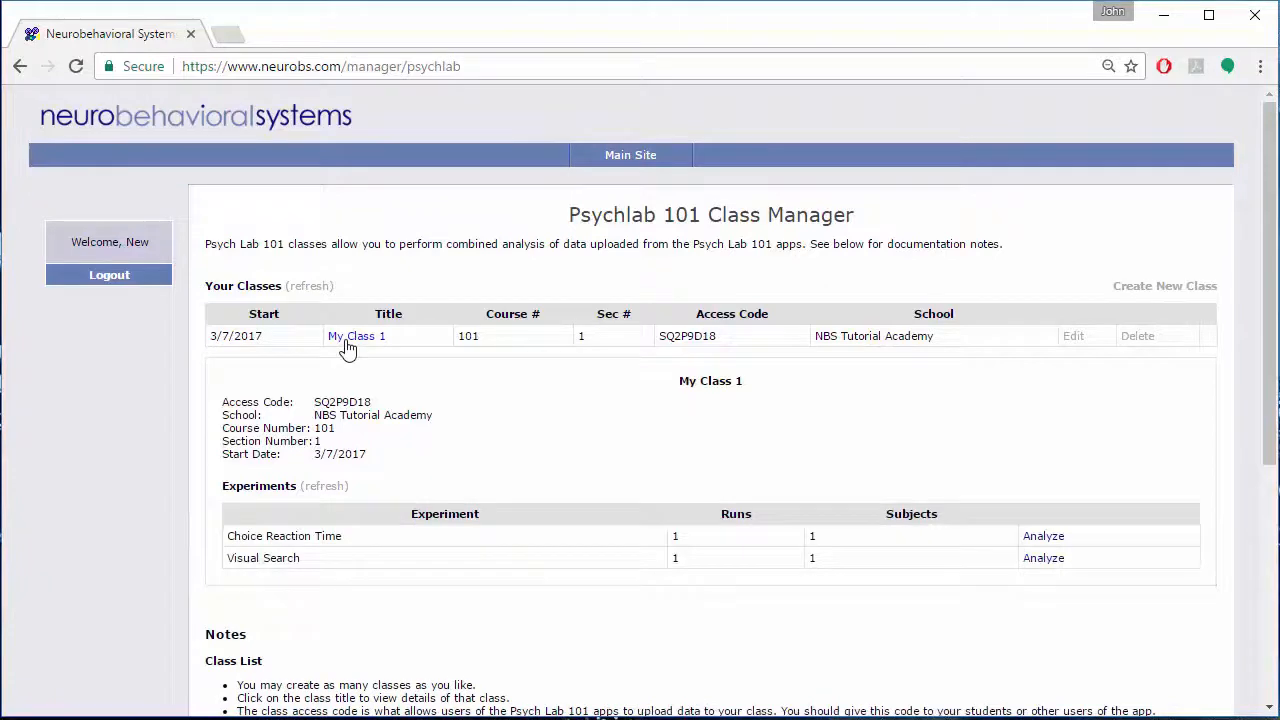
pyautogui.moveTo(715, 458)
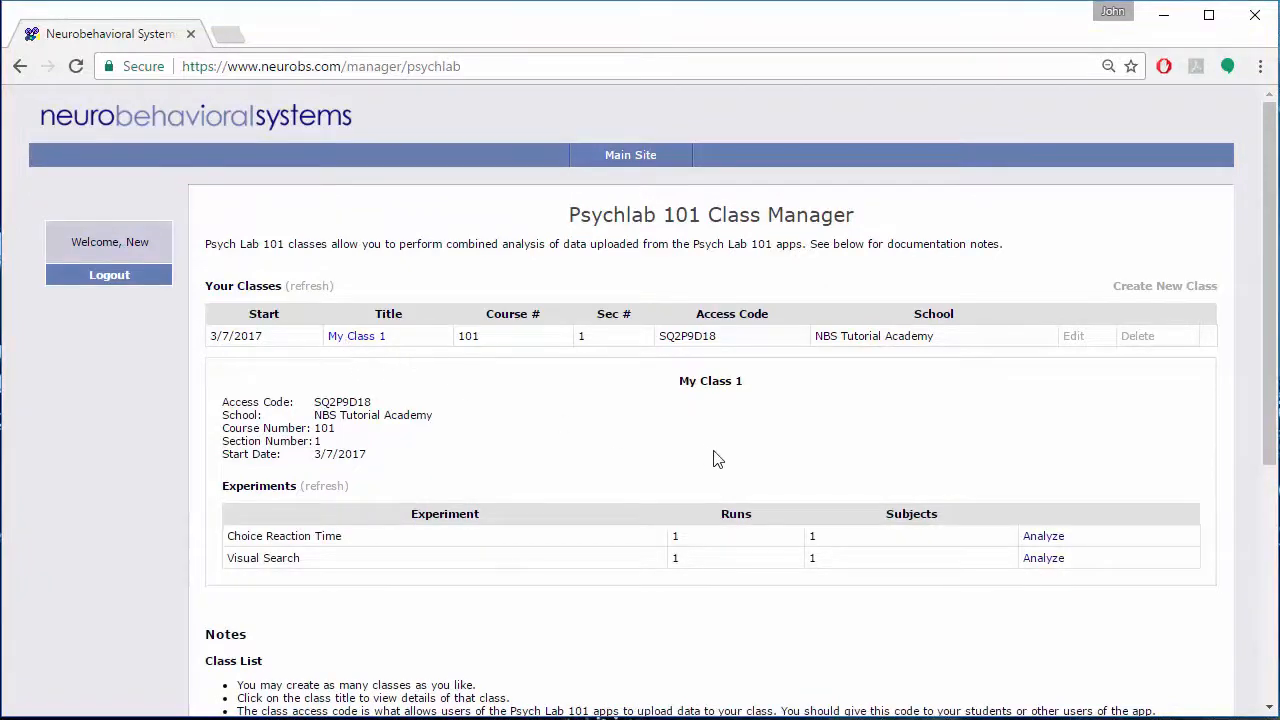
# Review the Visual Search analysis charts and run list, then close the analysis tab
pyautogui.click(1043, 557)
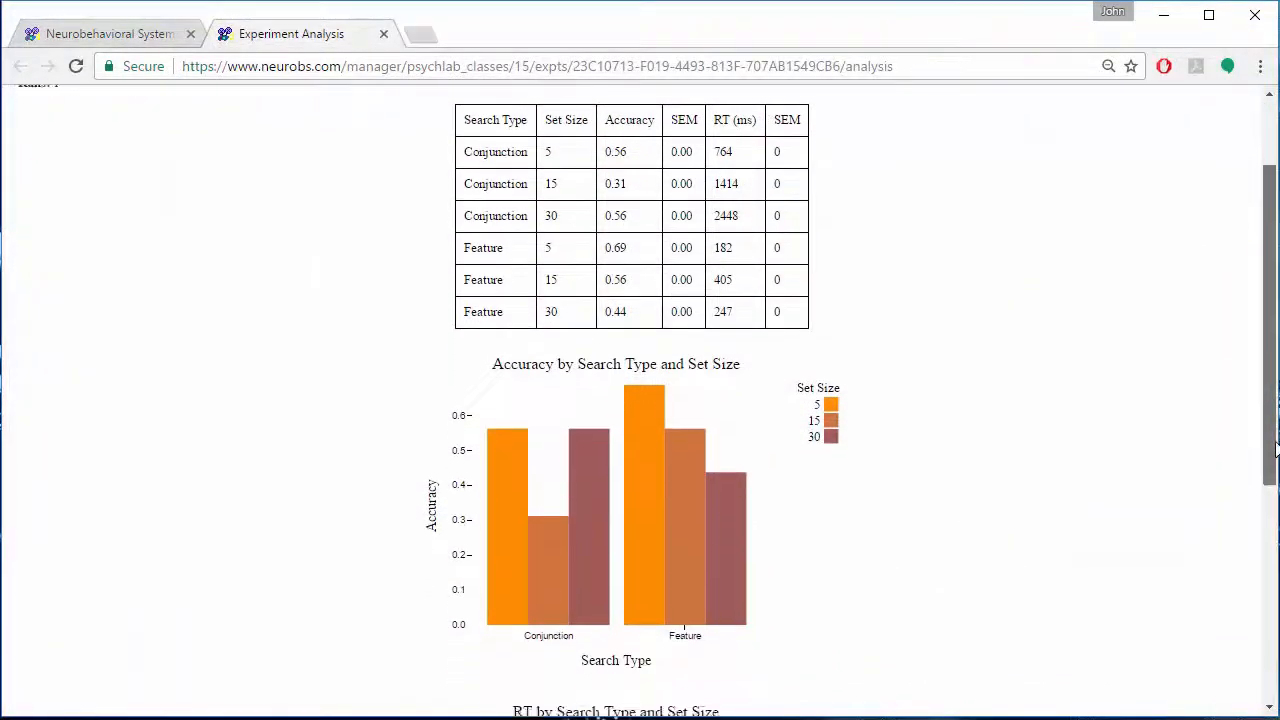
pyautogui.scroll(-3)
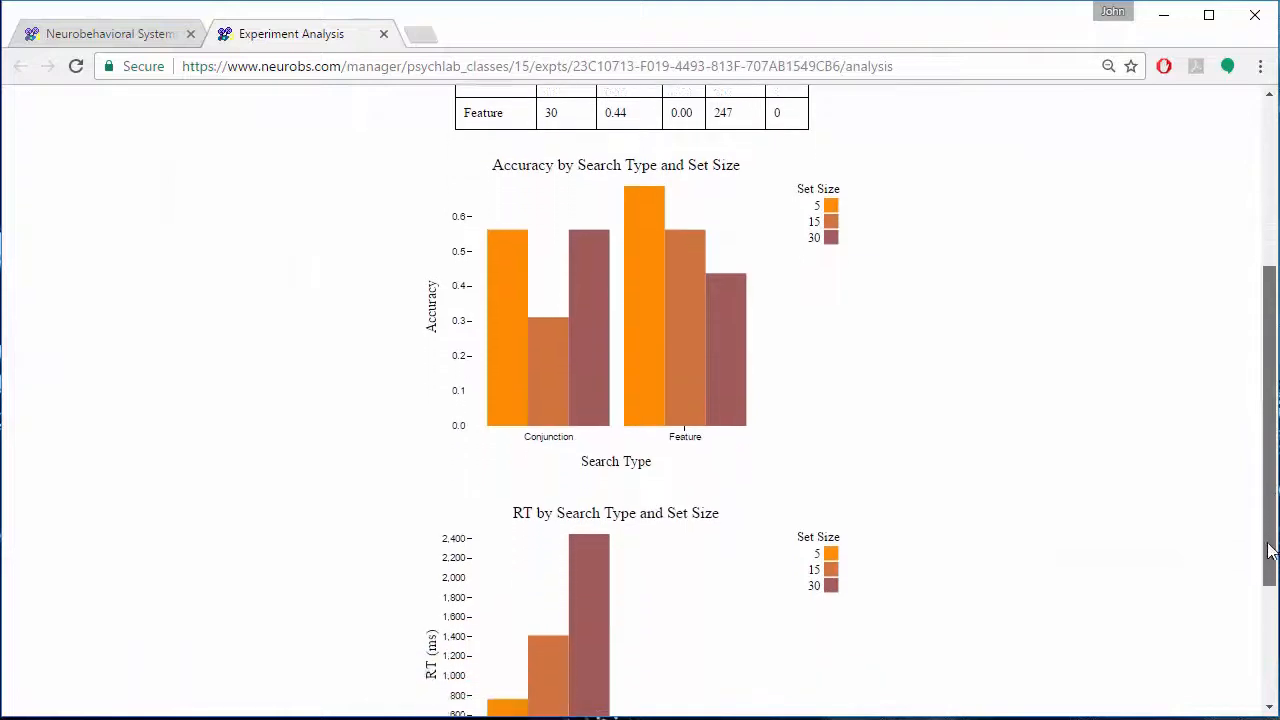
pyautogui.scroll(-3)
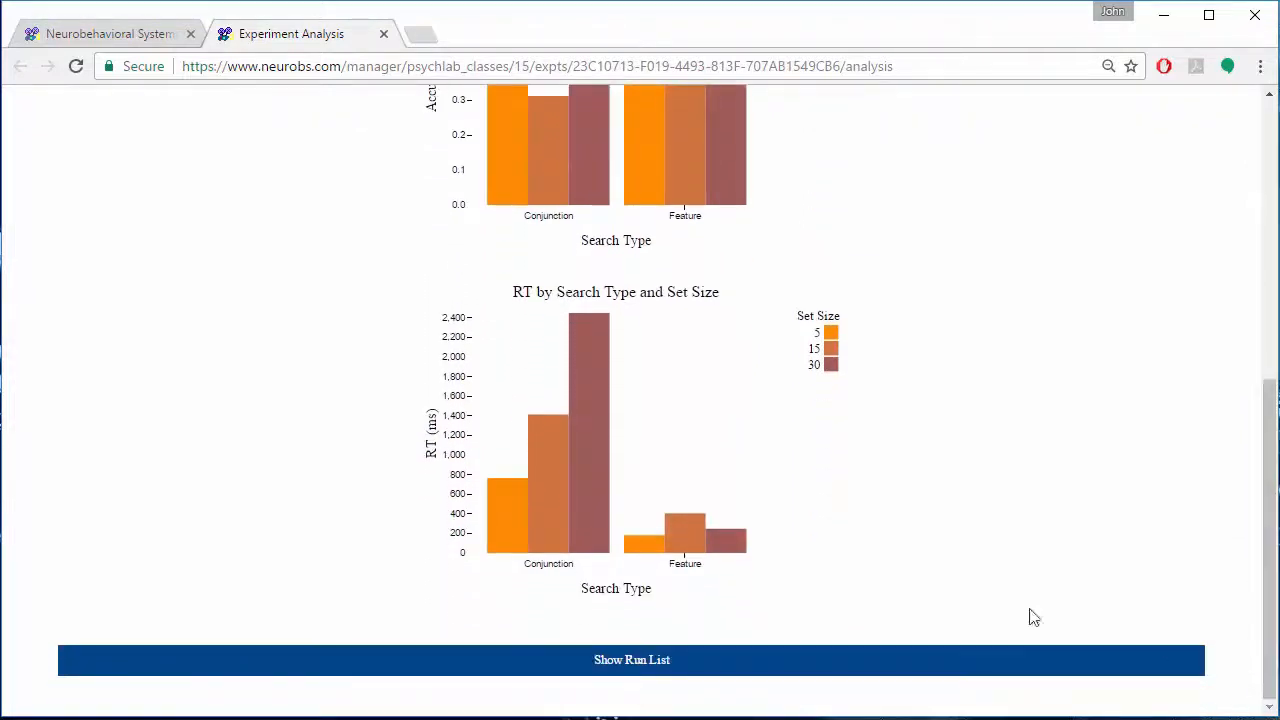
pyautogui.click(631, 659)
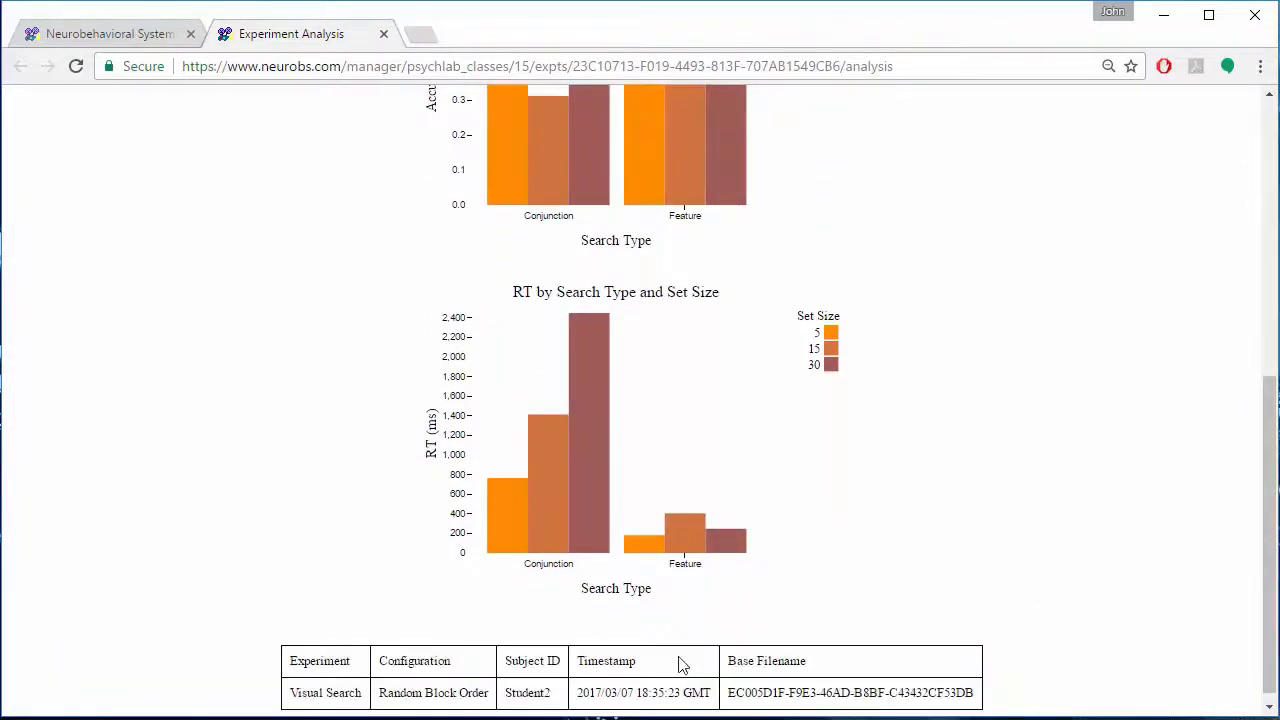
pyautogui.click(383, 33)
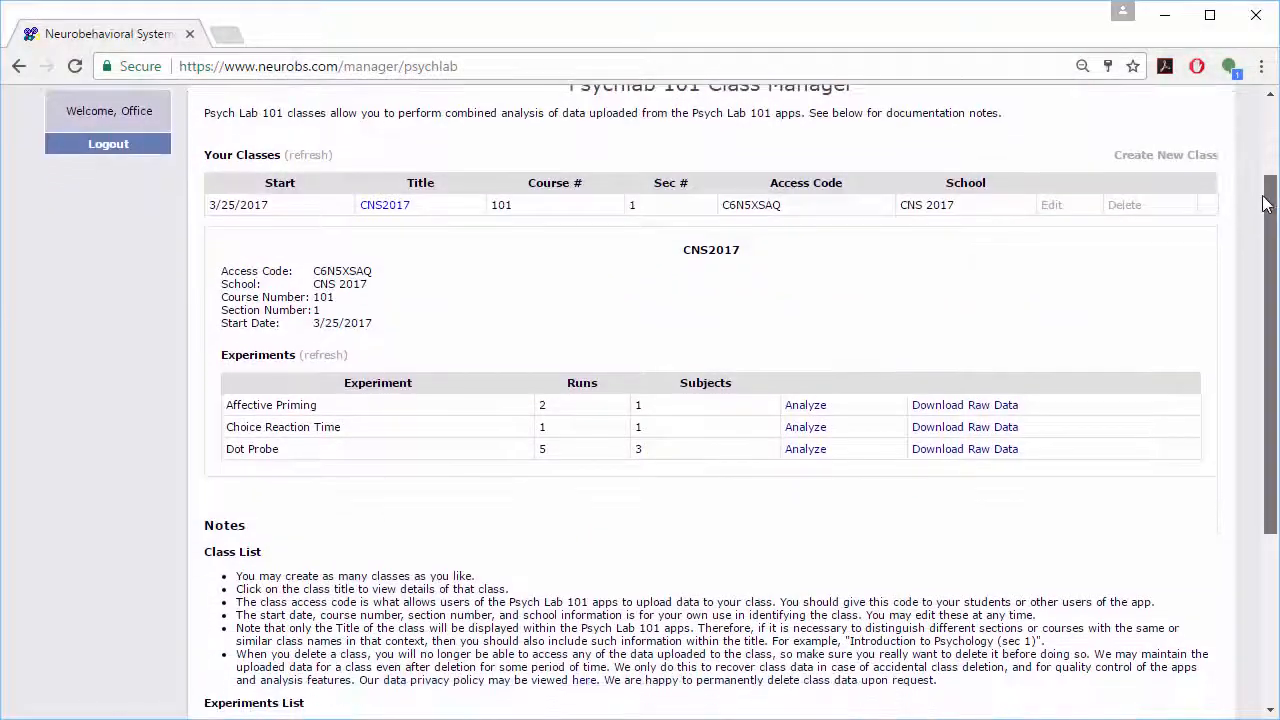
# Download the Dot Probe raw data for CNS2017 and open the downloaded file
pyautogui.scroll(-3)
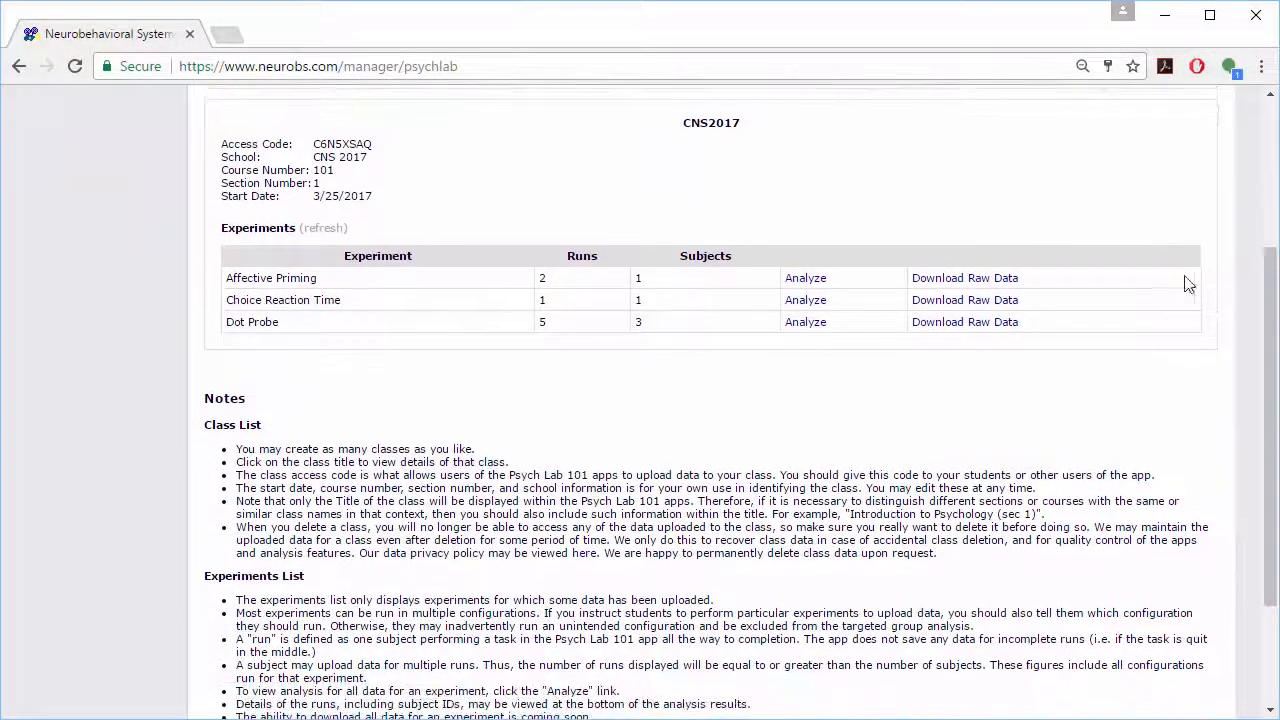
pyautogui.click(964, 321)
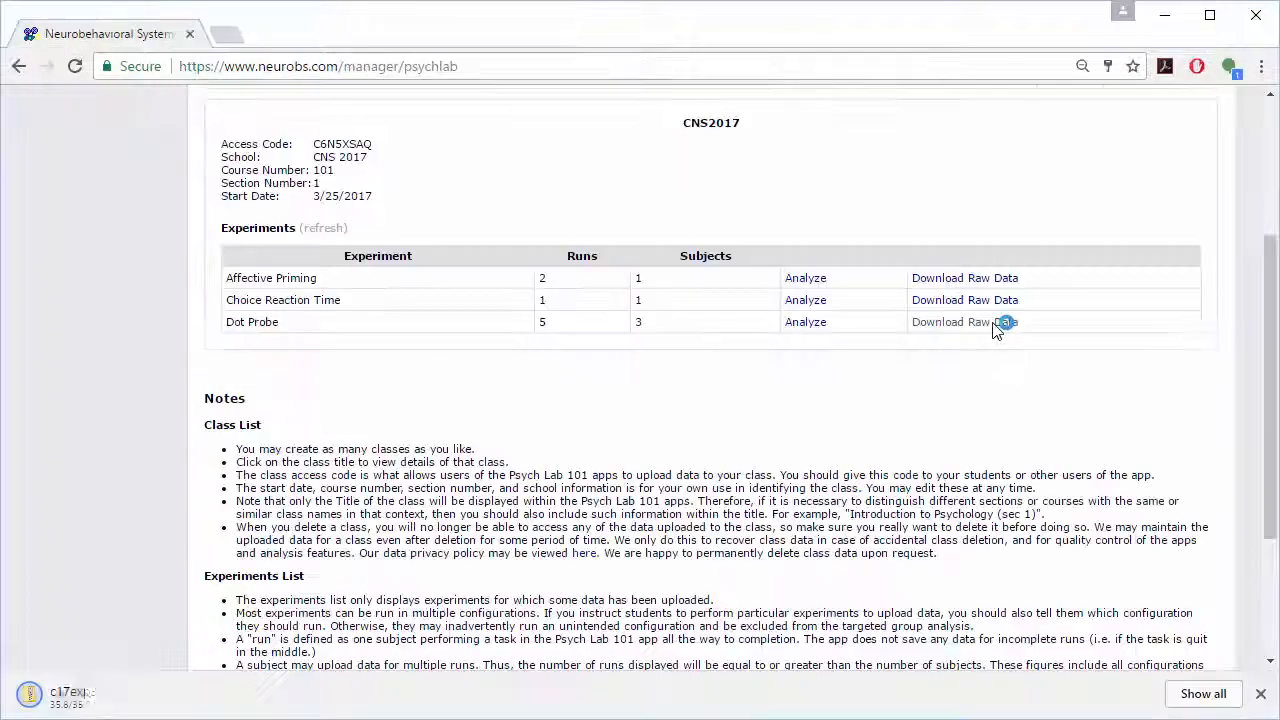
pyautogui.click(964, 321)
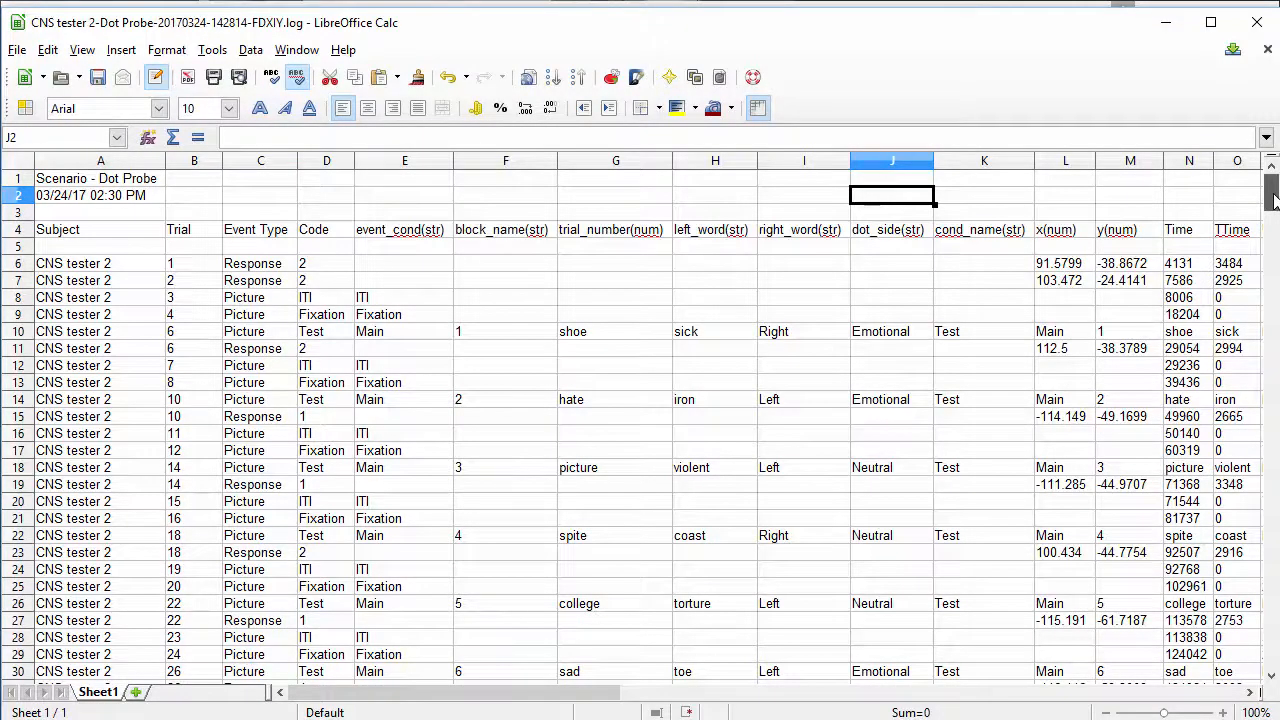
# Scroll down through the Dot Probe trial rows for CNS tester 2 in Calc
pyautogui.scroll(-3)
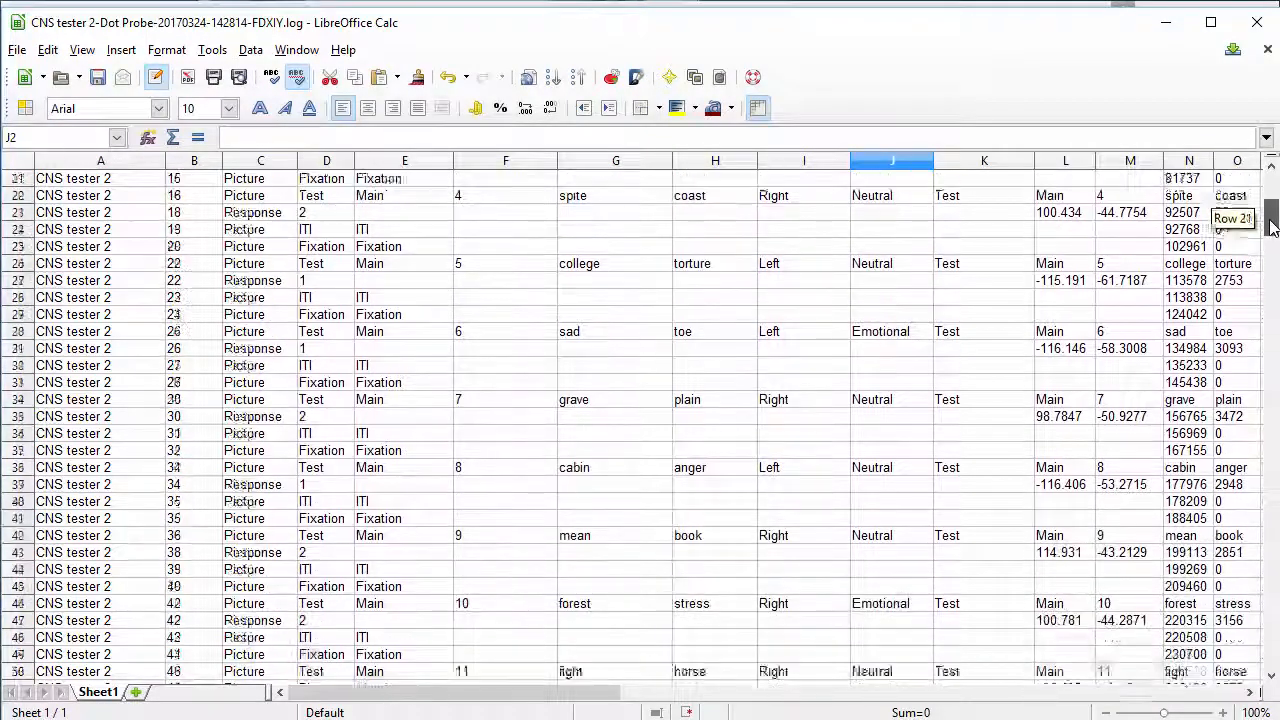